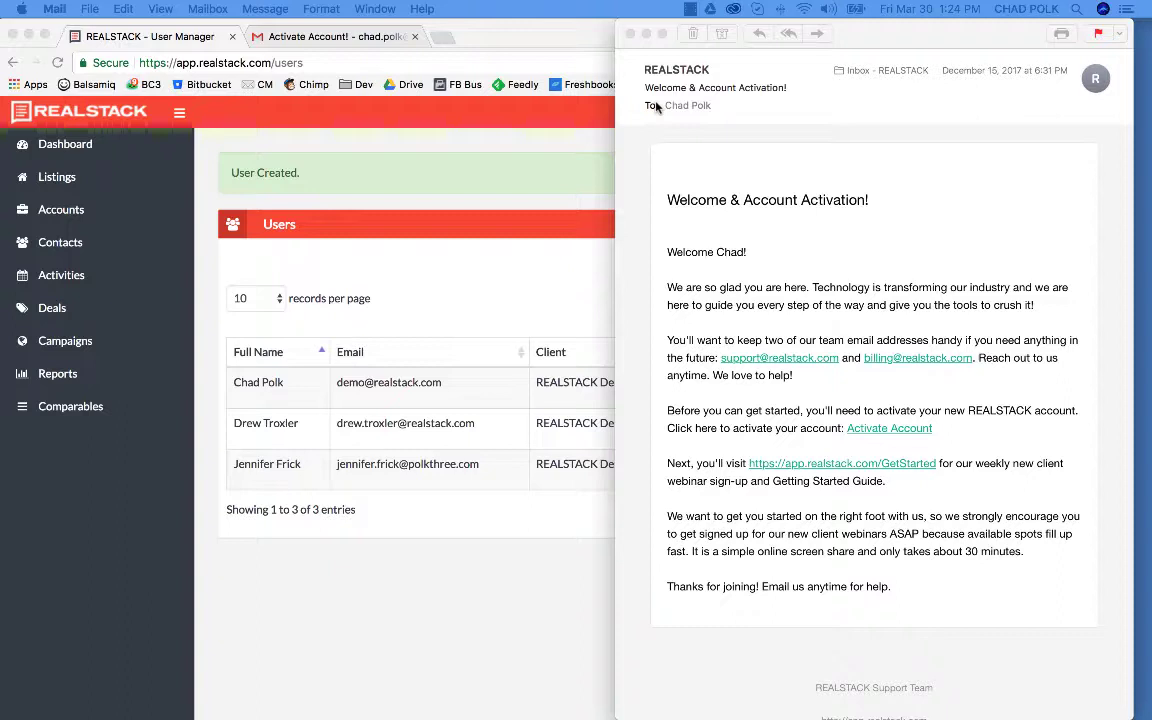
mouse_move(644, 148)
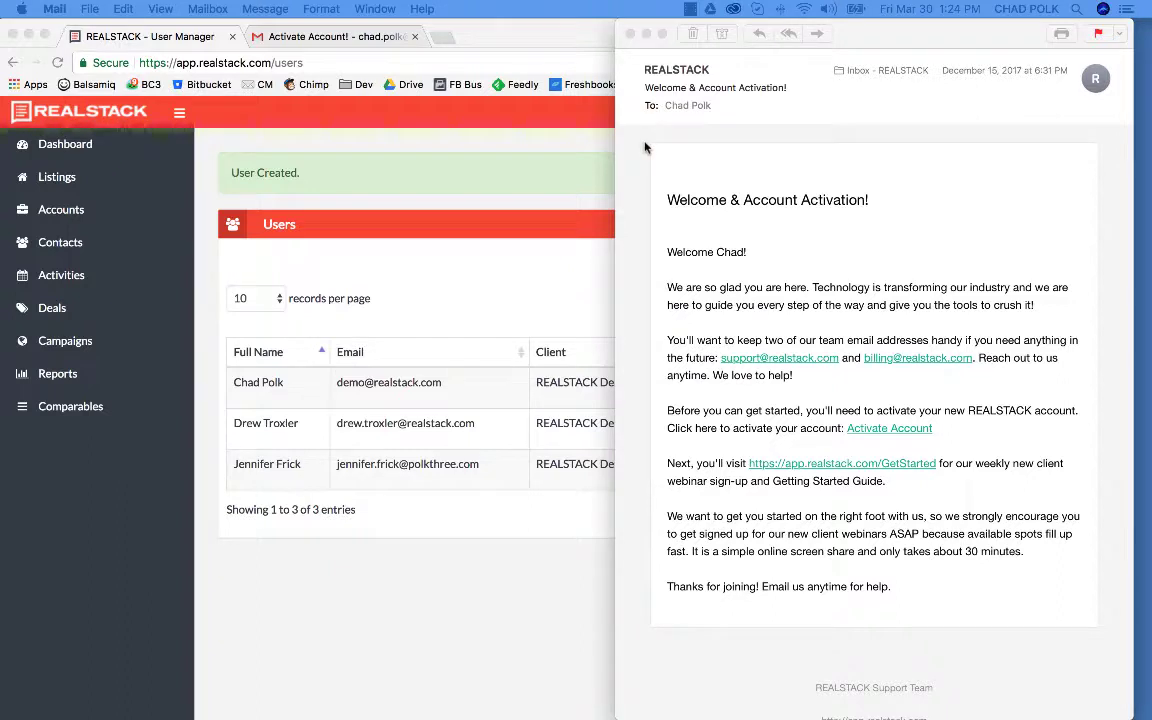
mouse_move(710, 304)
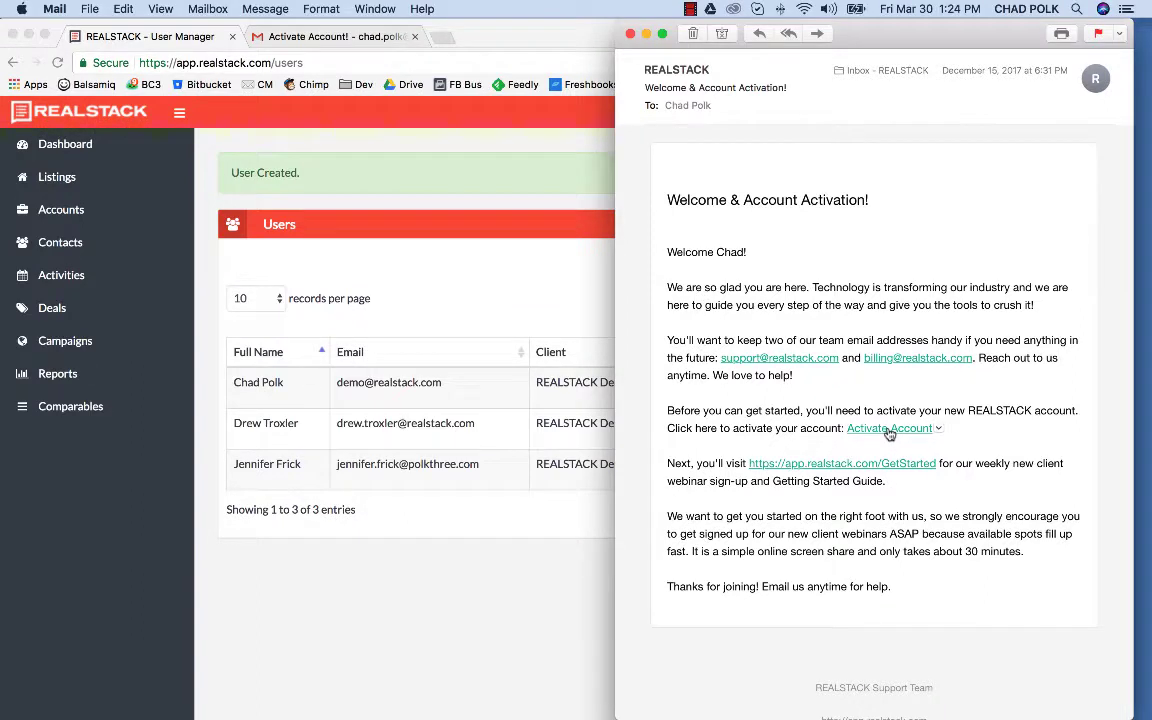
mouse_move(888, 428)
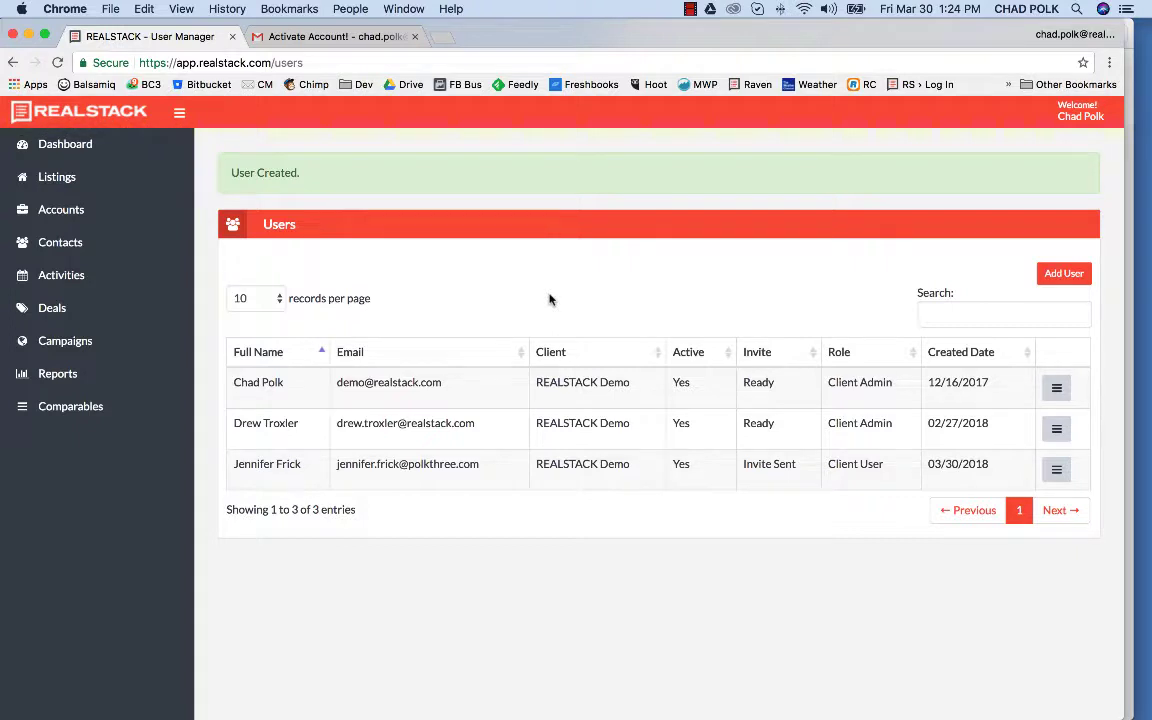
mouse_move(280, 464)
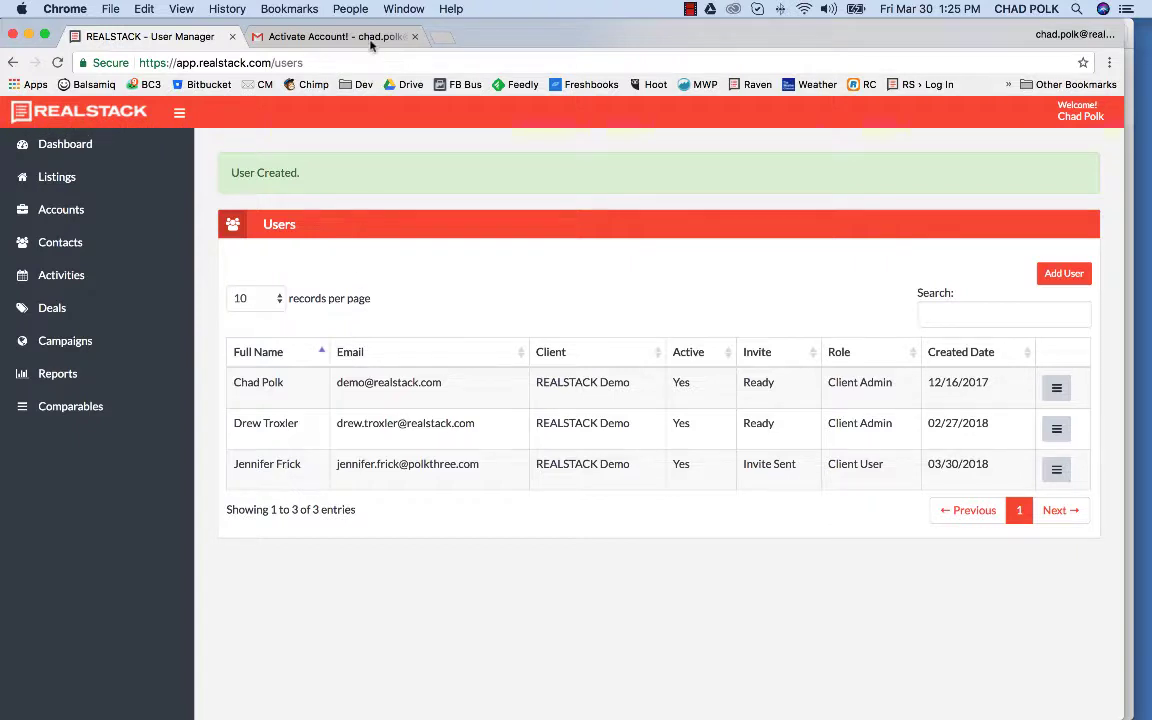
Switch to the Gmail 'Activate Account!' invitation email sent to Jennifer
click(336, 36)
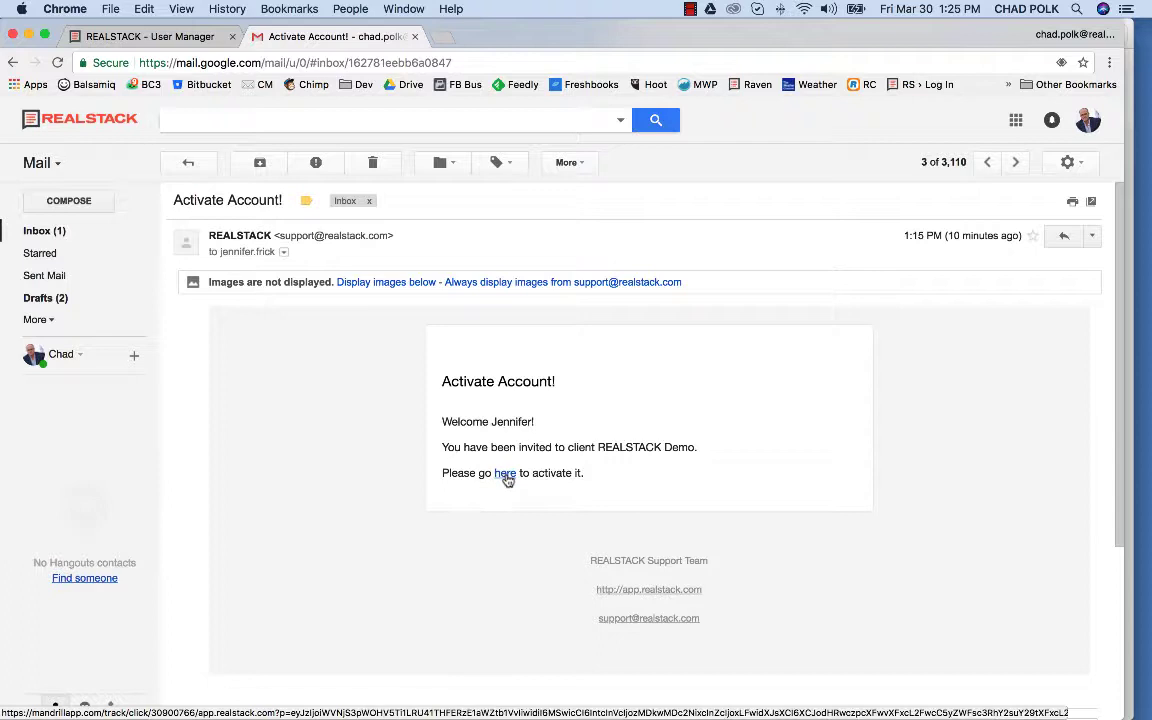
Follow the email's 'here' link to reach RealStack's User Activation page for Jennifer
click(504, 472)
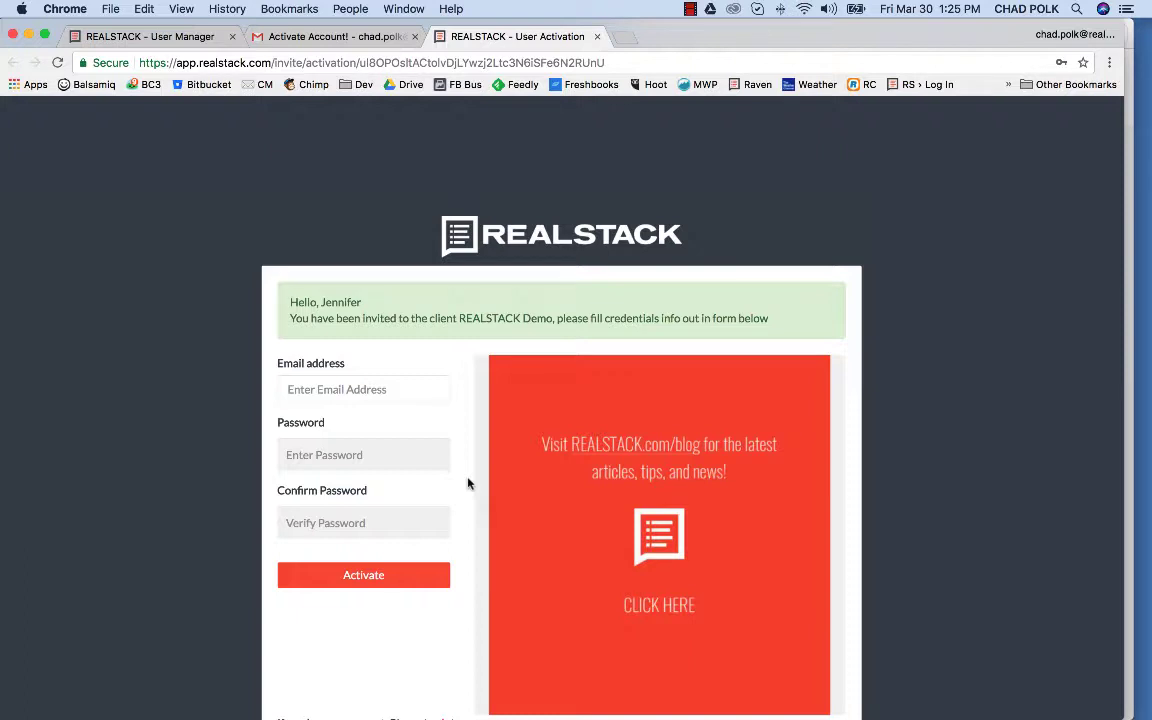
click(364, 388)
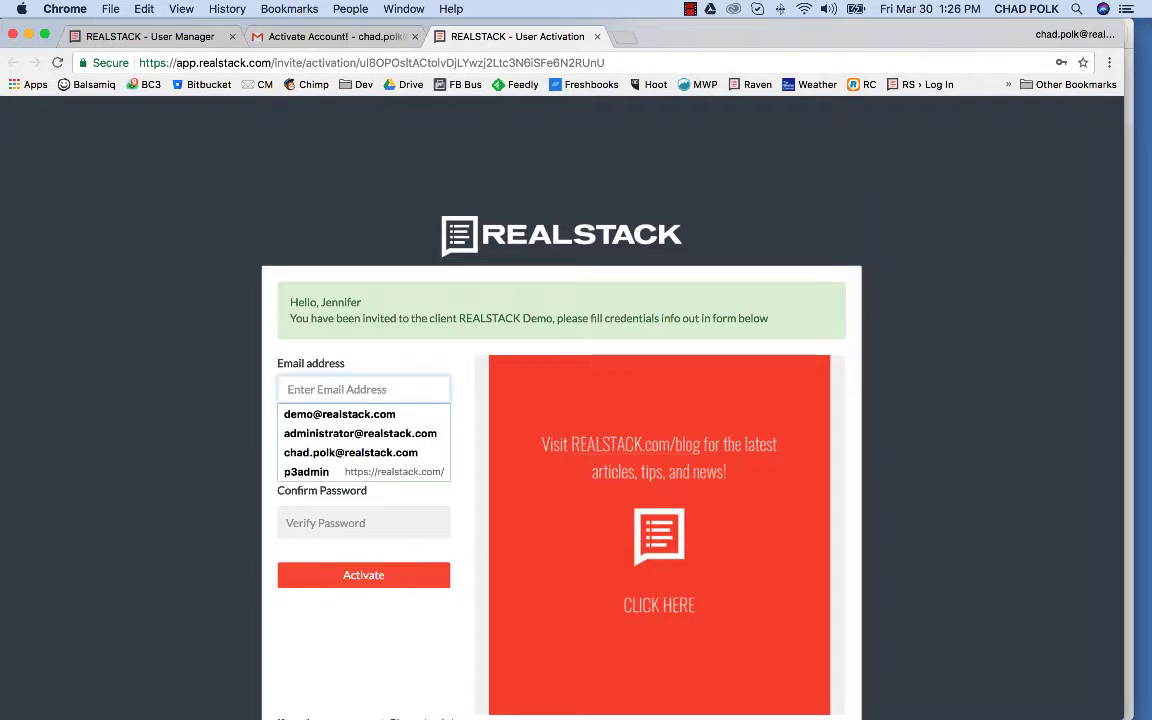
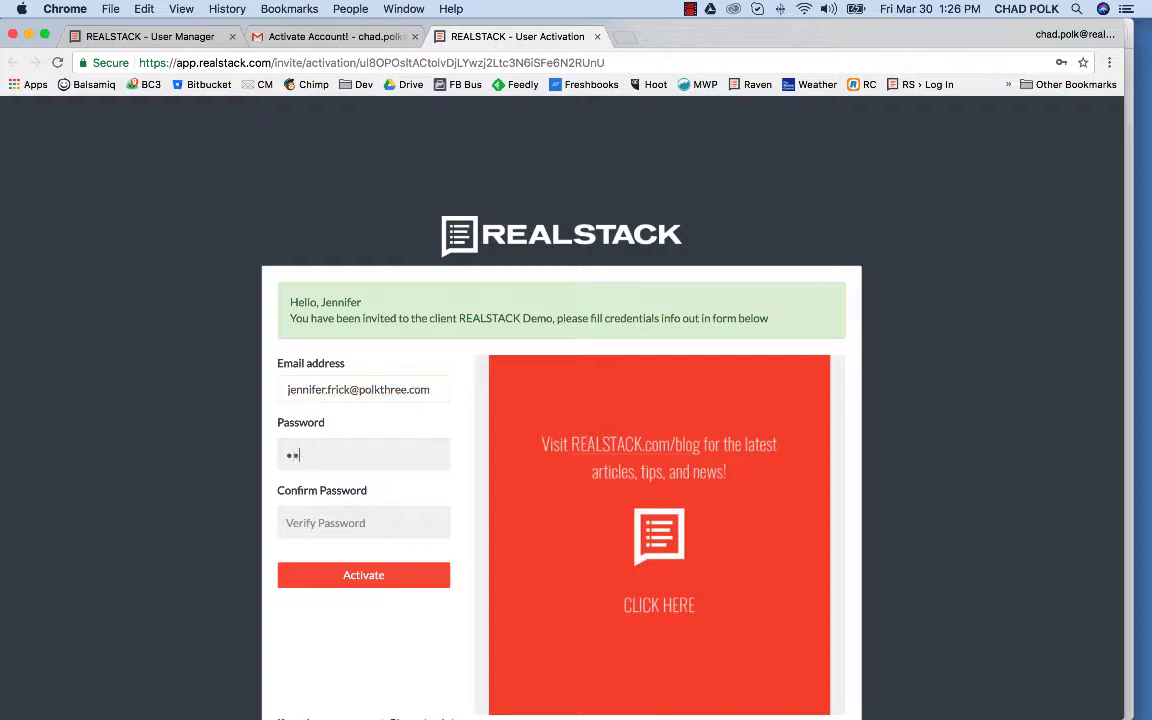
text(password)
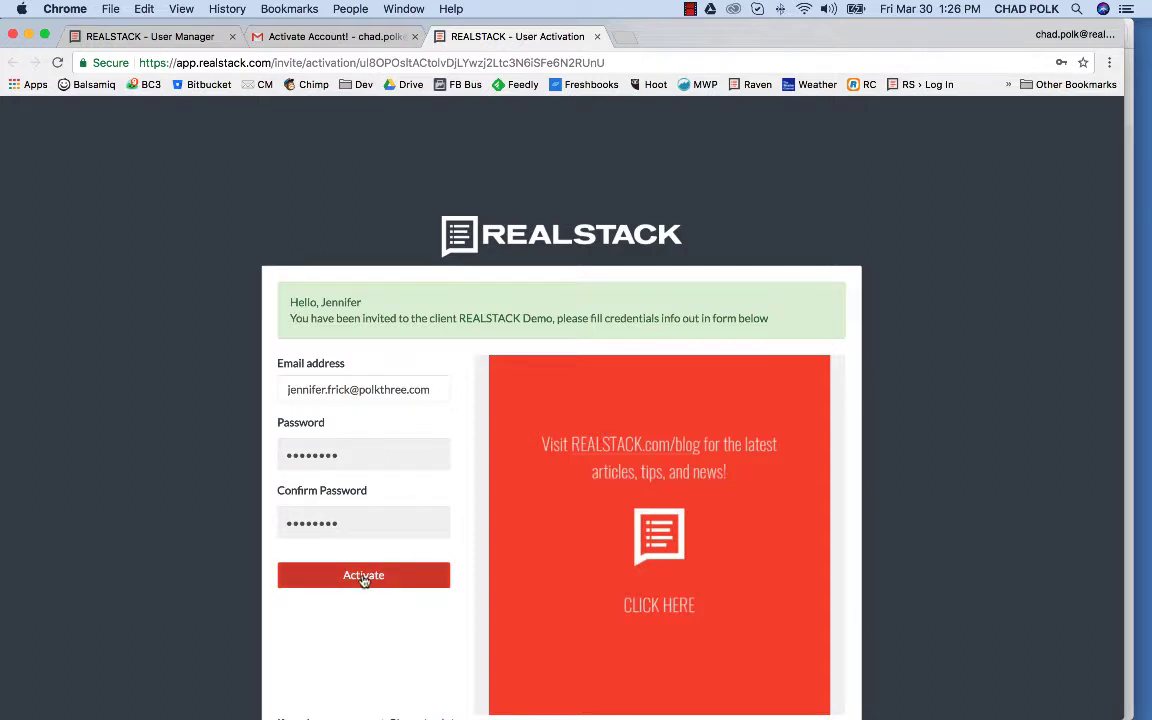
click(364, 576)
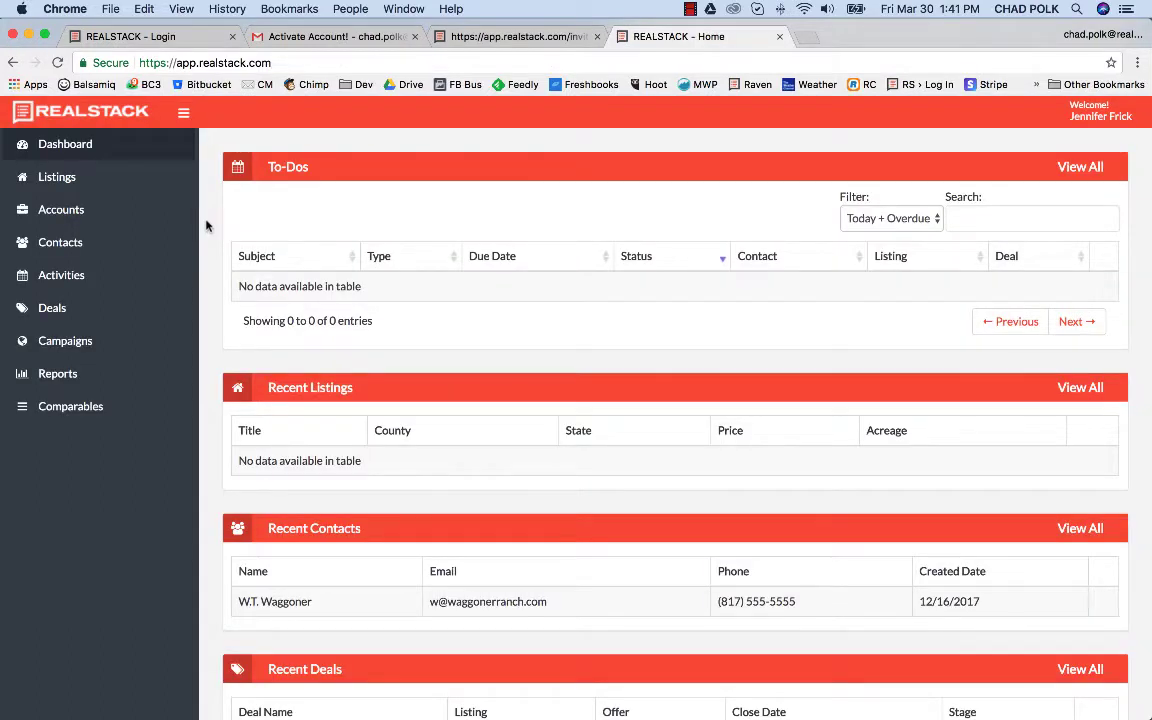
mouse_move(212, 228)
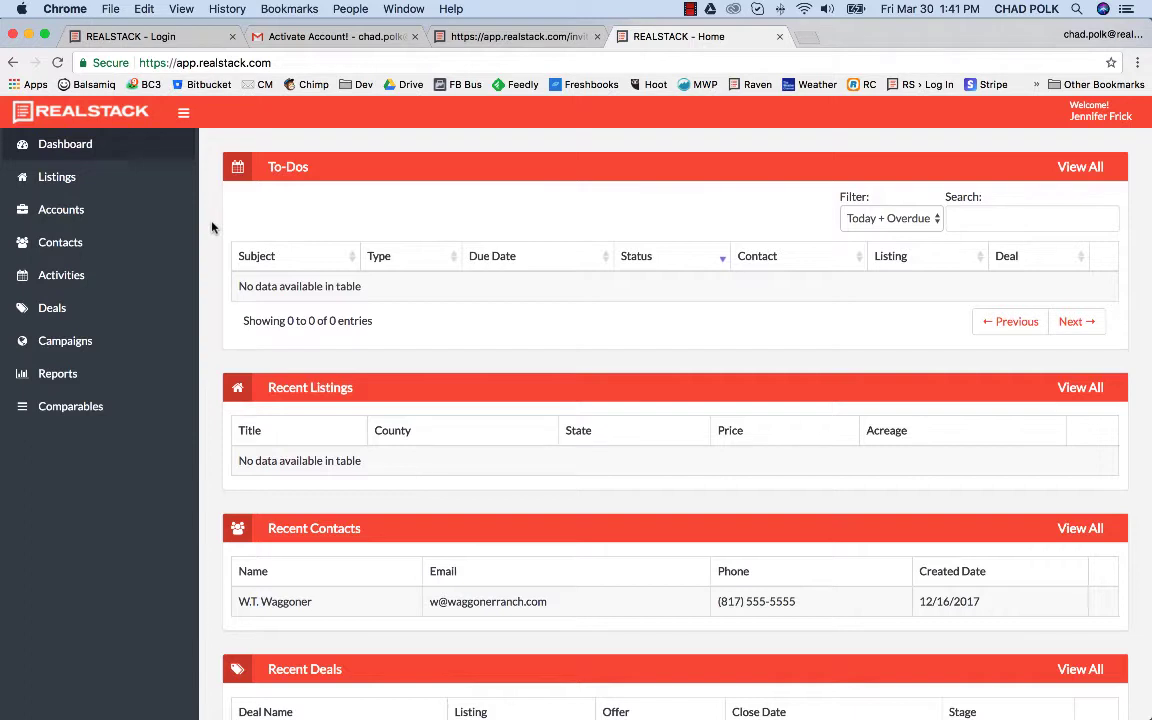
mouse_move(604, 364)
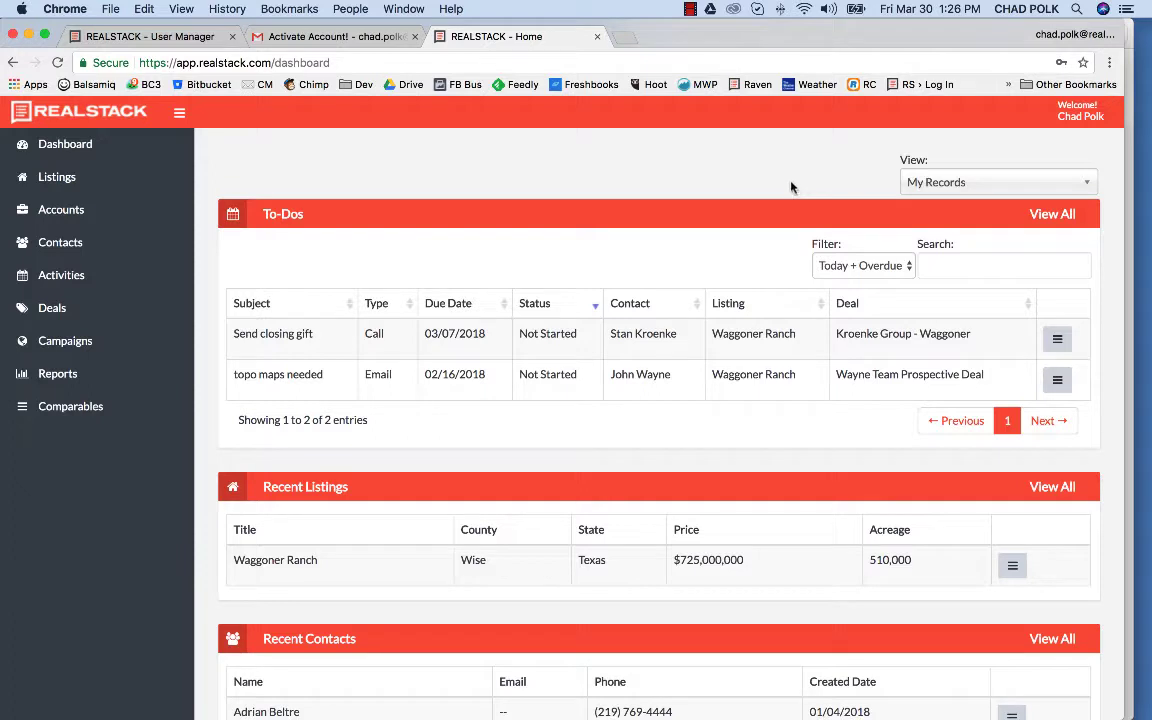
mouse_move(776, 182)
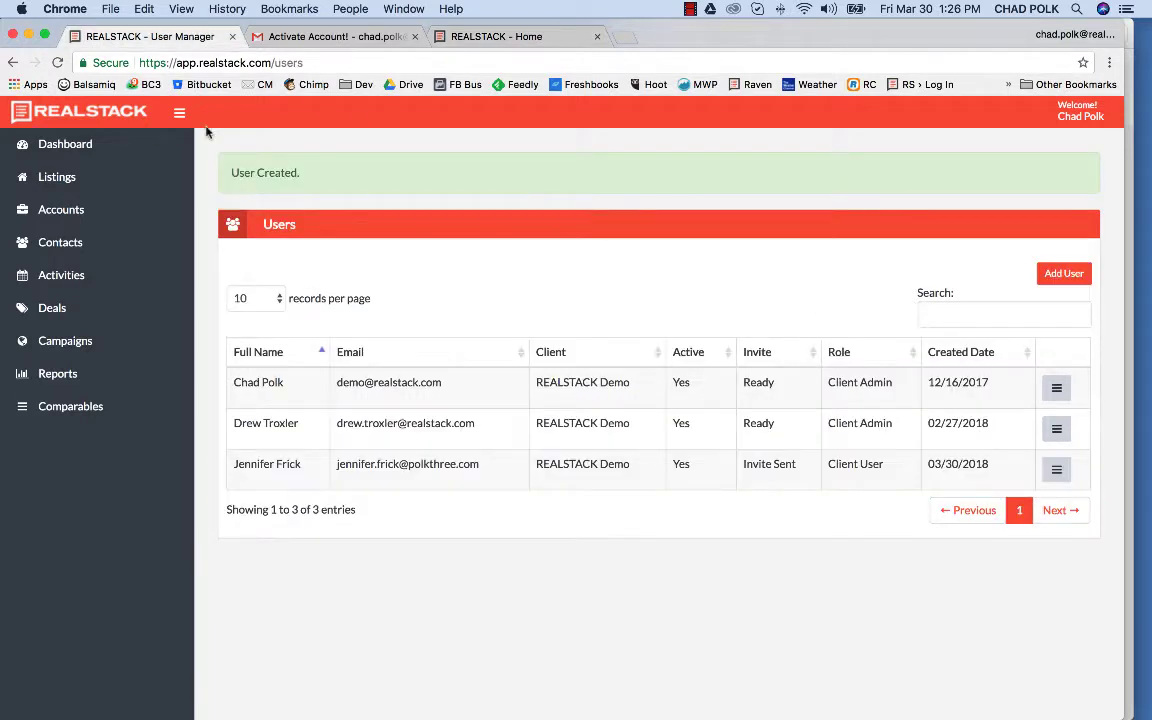
mouse_move(204, 152)
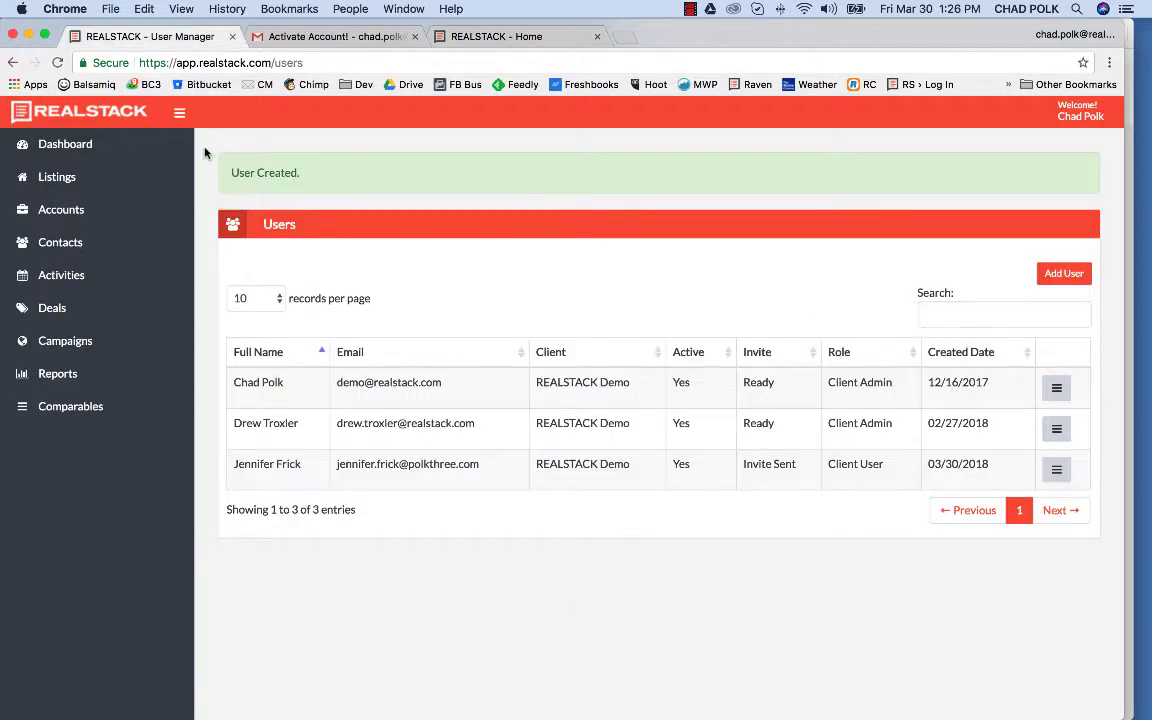
click(1080, 110)
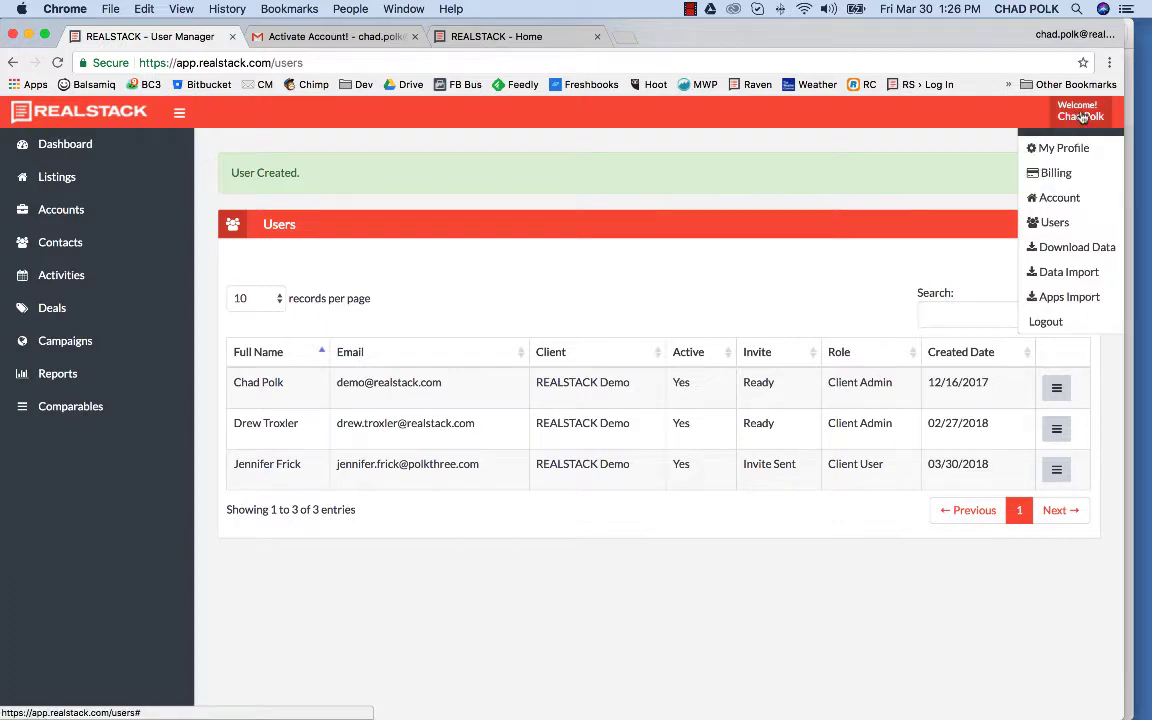
mouse_move(1056, 222)
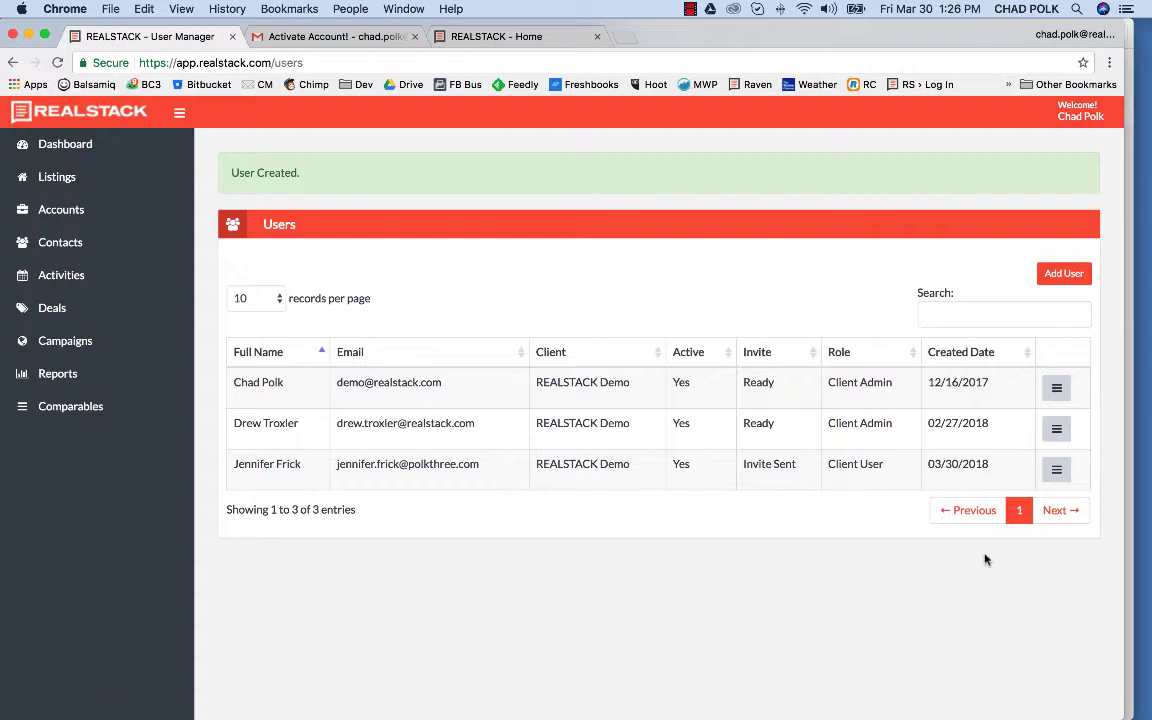
click(1056, 468)
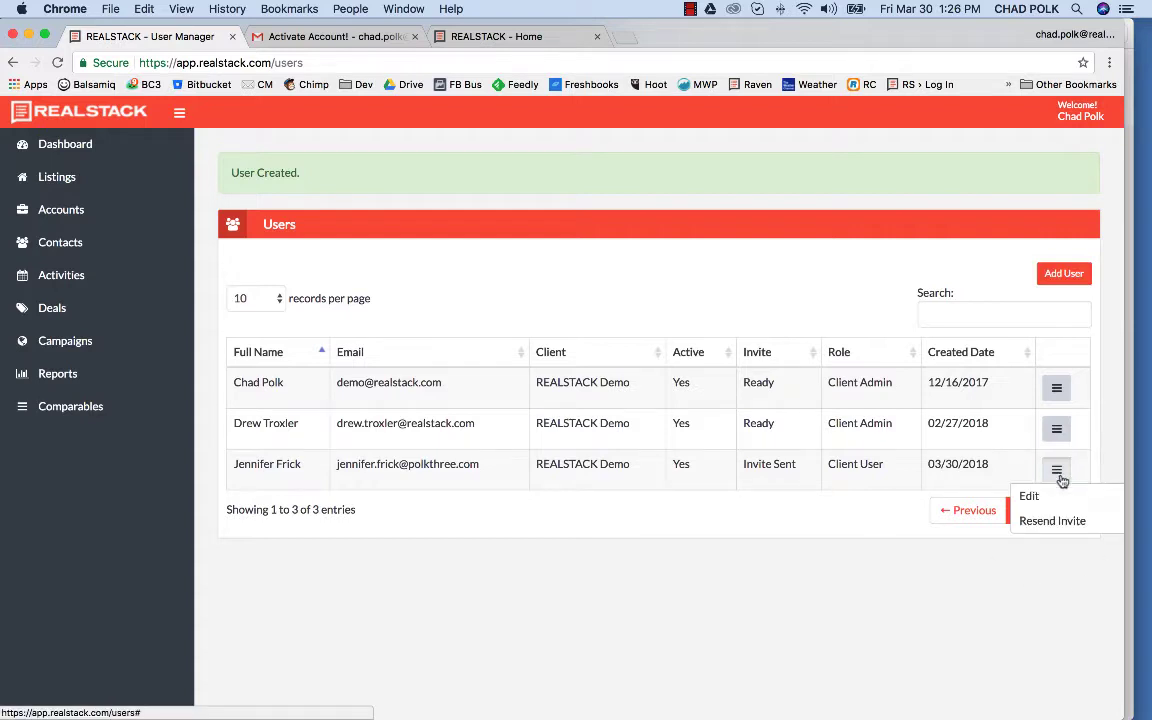